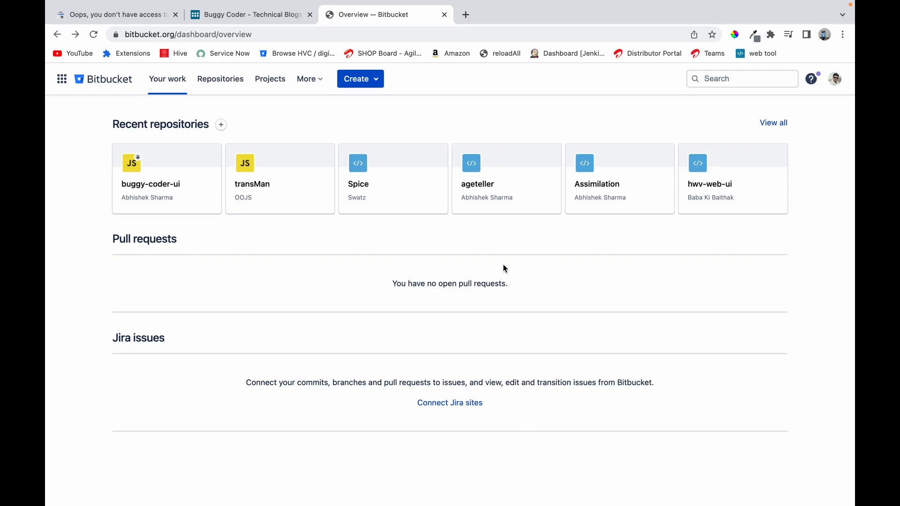
# Start a new repository named test-repo with a tutorial README and master branch.
pyautogui.click(360, 79)
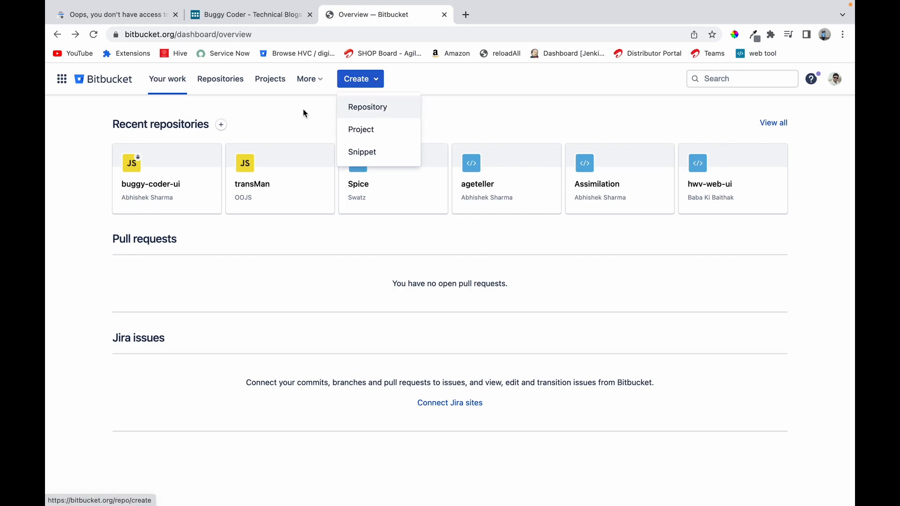
pyautogui.click(360, 78)
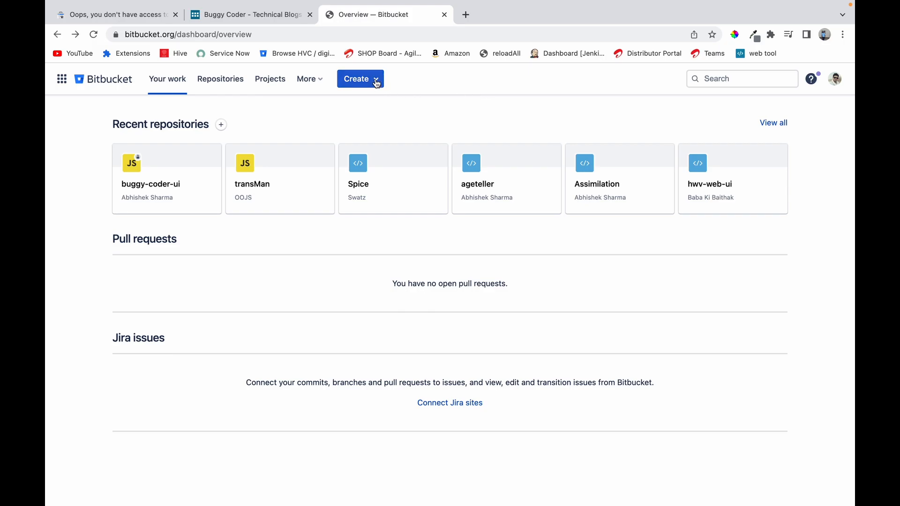
pyautogui.click(356, 79)
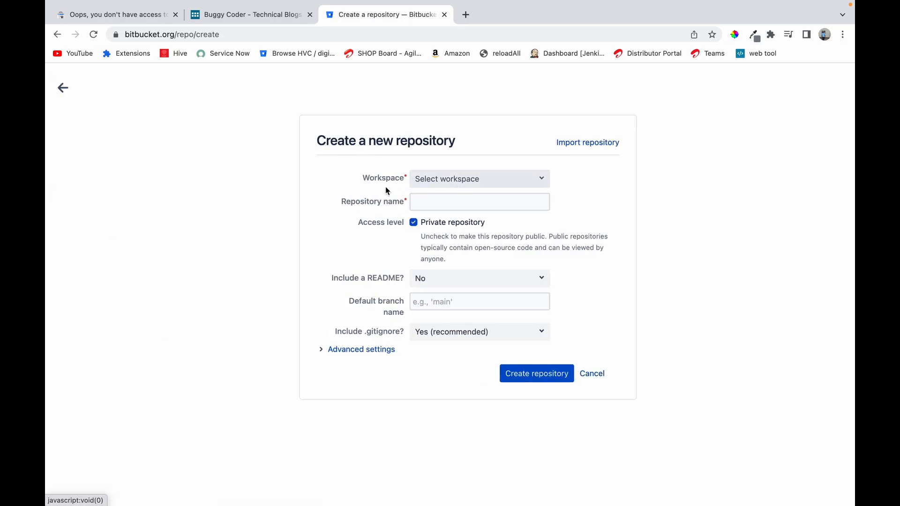
pyautogui.click(479, 201)
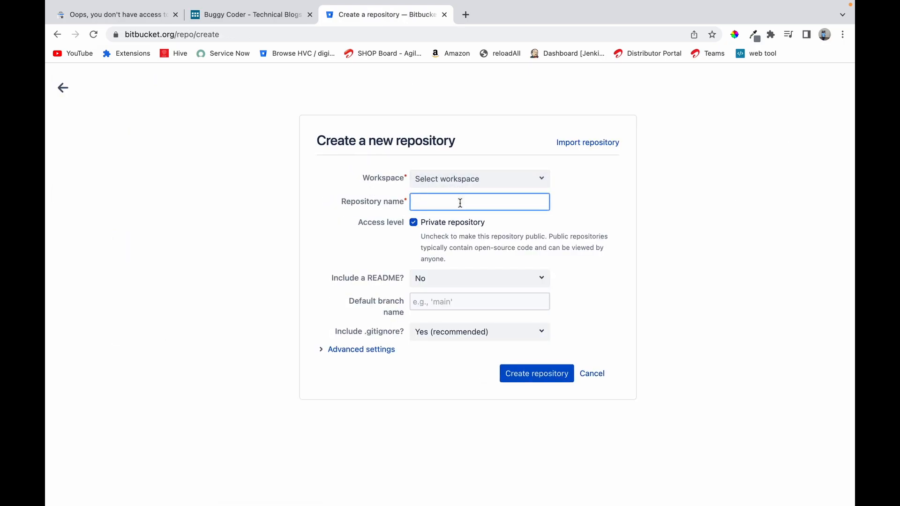
pyautogui.write('test')
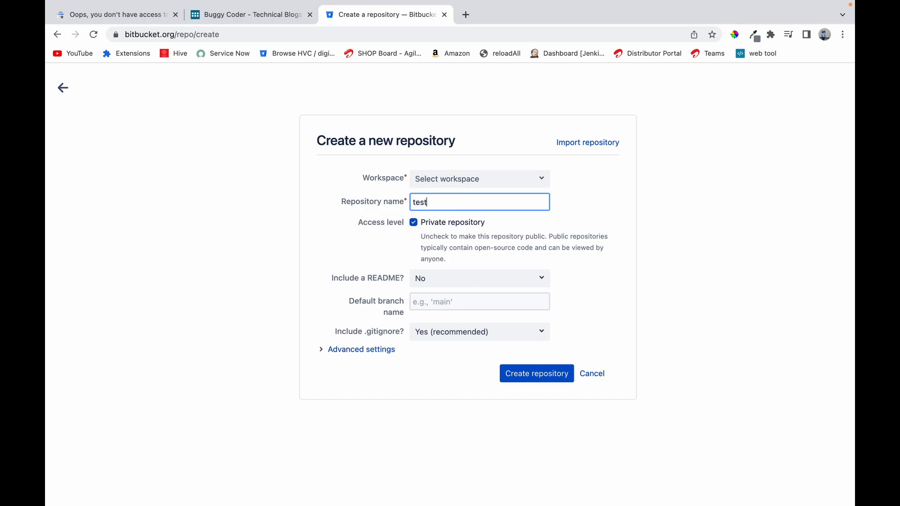
pyautogui.write('-repo')
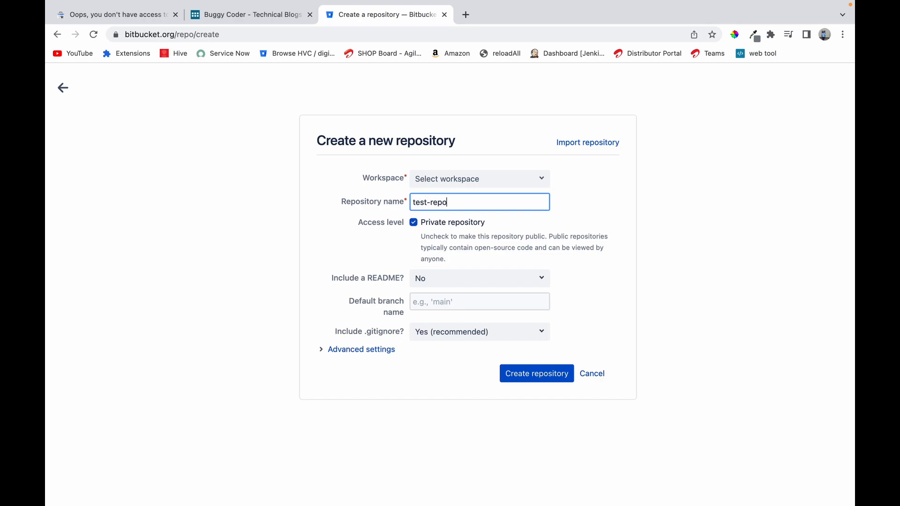
pyautogui.moveTo(445, 287)
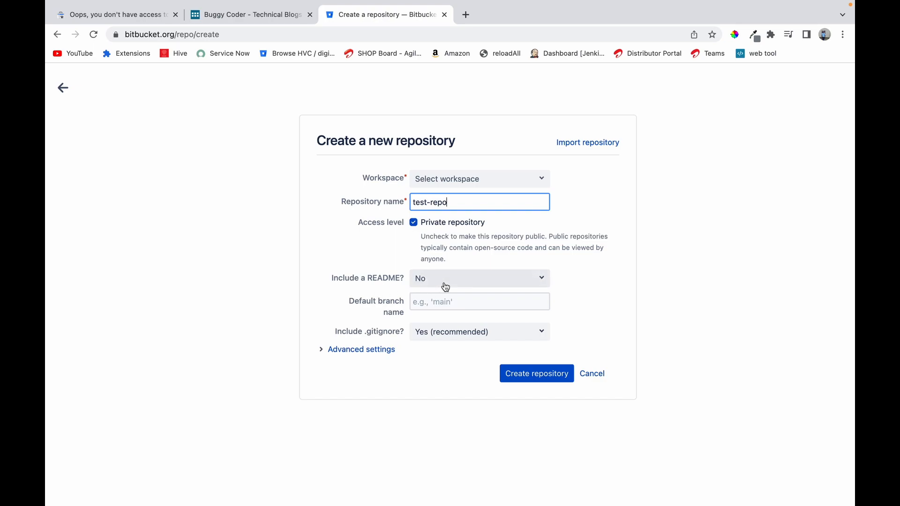
pyautogui.click(479, 278)
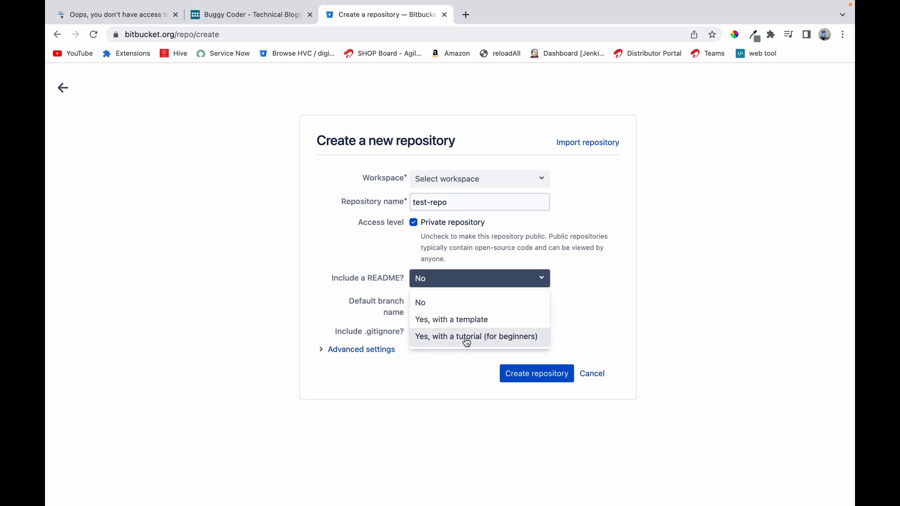
pyautogui.click(477, 337)
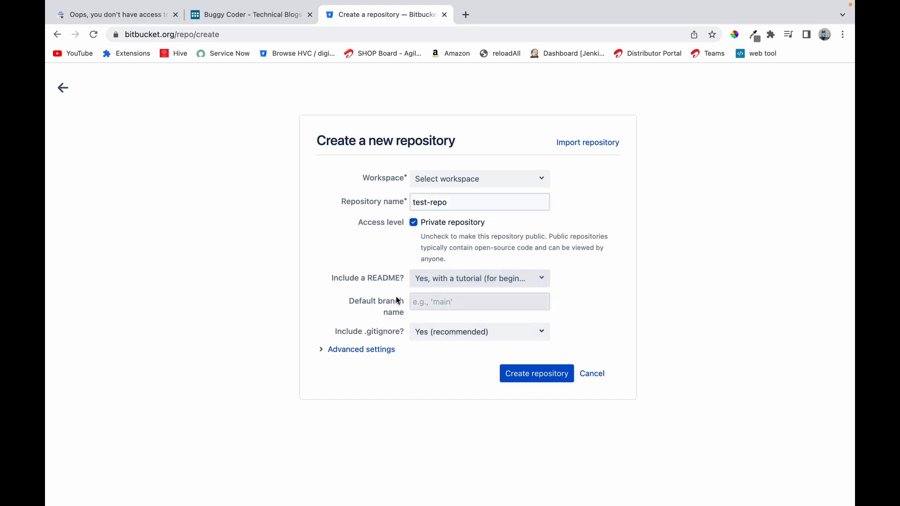
pyautogui.write('ma')
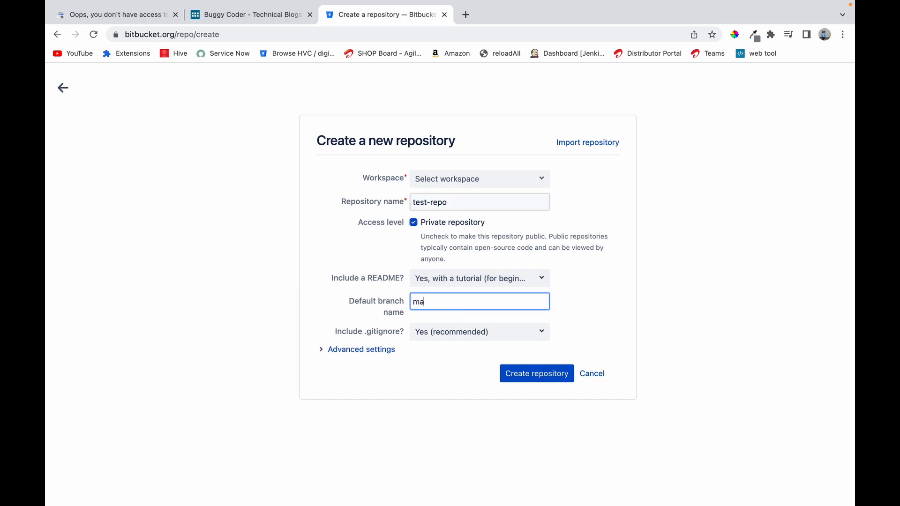
pyautogui.write('ster')
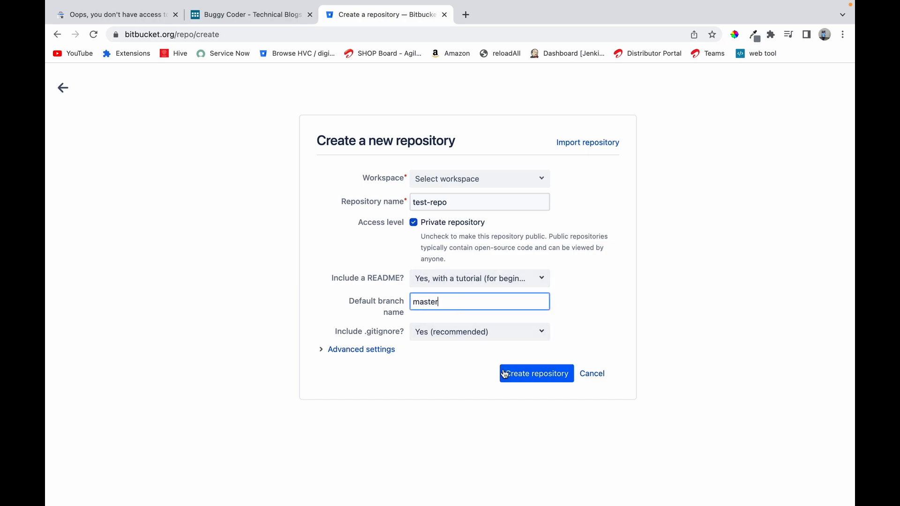
pyautogui.click(536, 373)
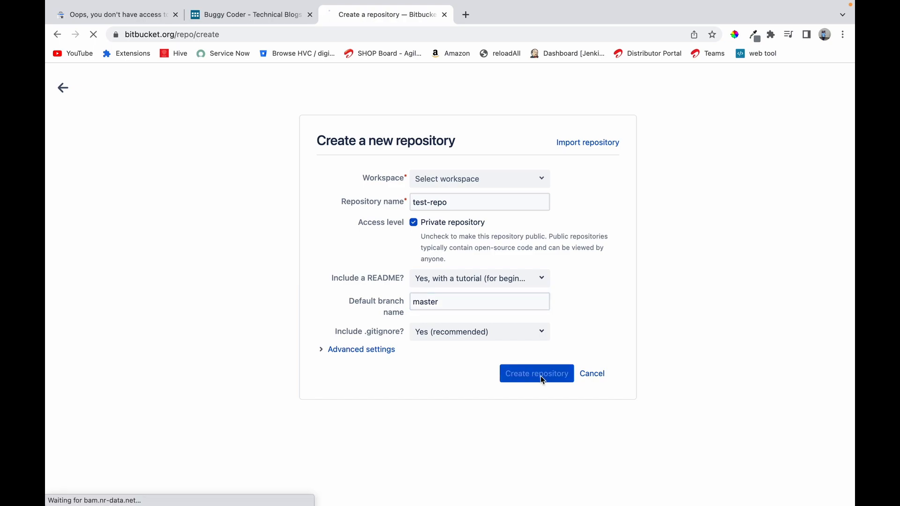
pyautogui.click(536, 373)
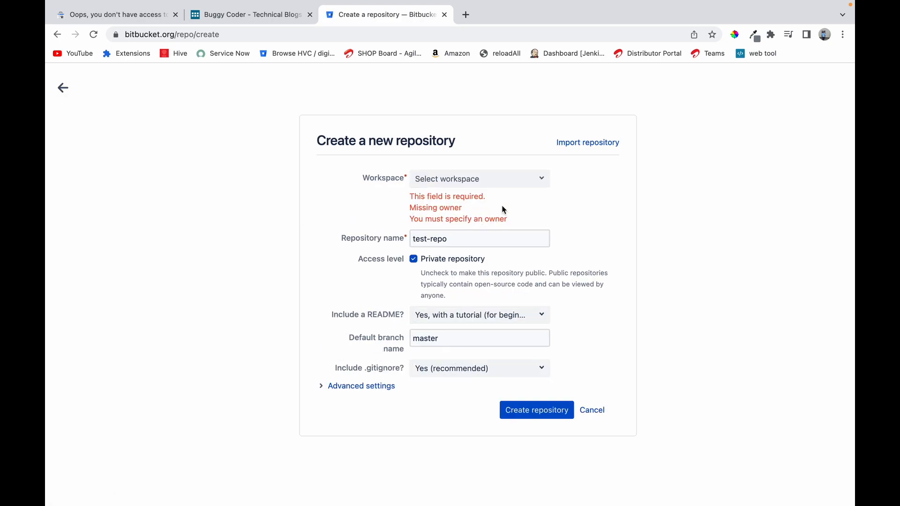
# Place the repository in the AbgularJs workspace under project Test and create it.
pyautogui.click(478, 178)
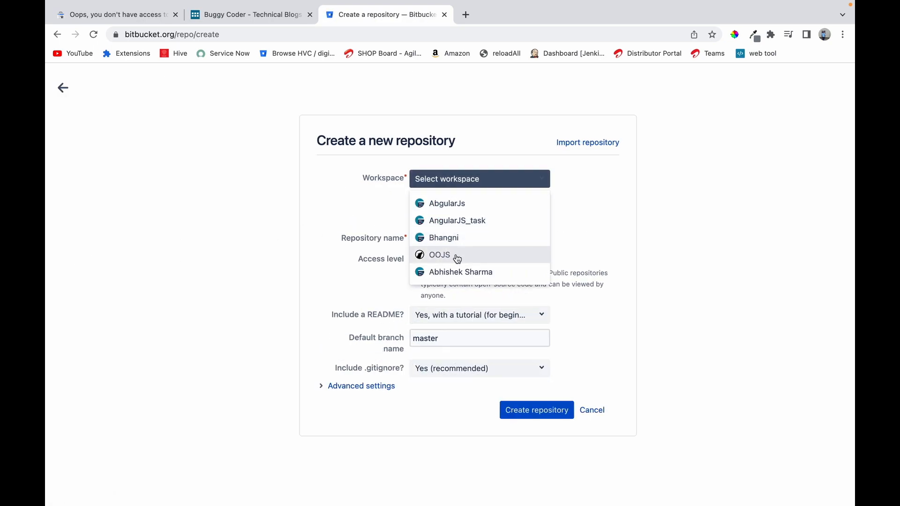
pyautogui.click(448, 203)
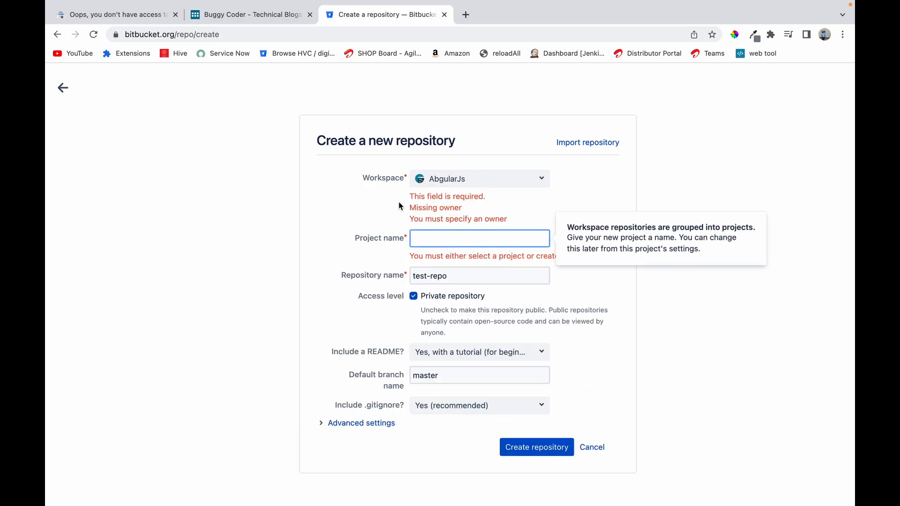
pyautogui.moveTo(447, 240)
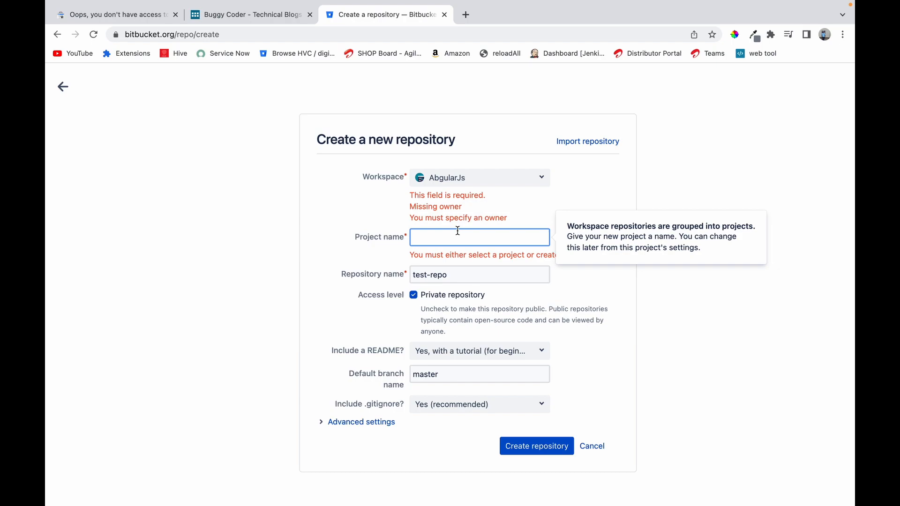
pyautogui.write('Test')
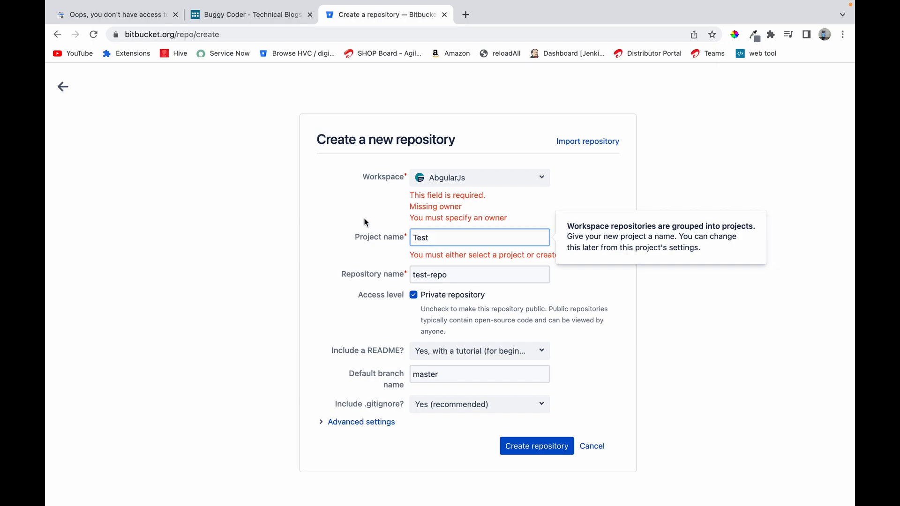
pyautogui.click(536, 446)
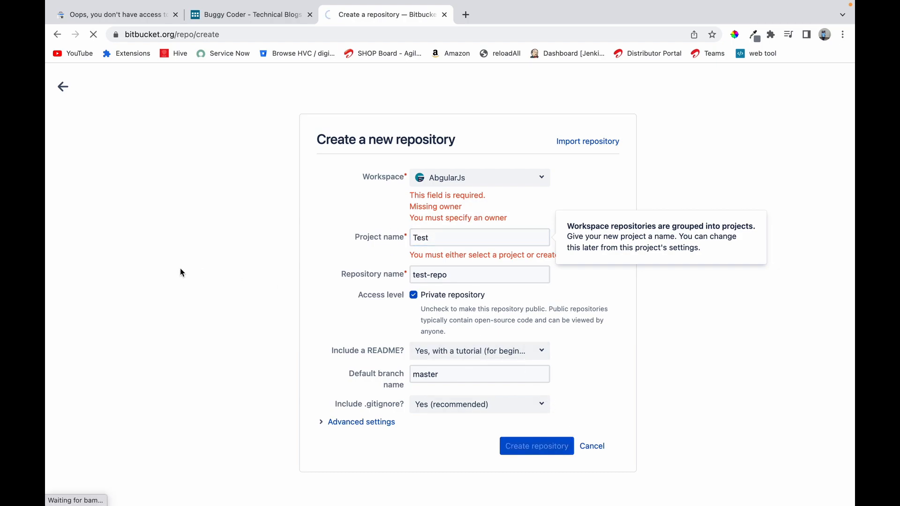
pyautogui.moveTo(625, 214)
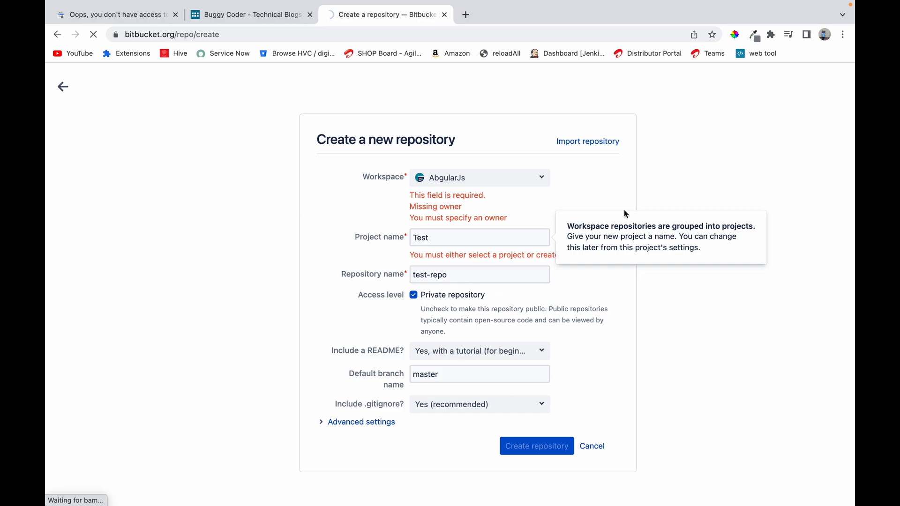
pyautogui.click(536, 446)
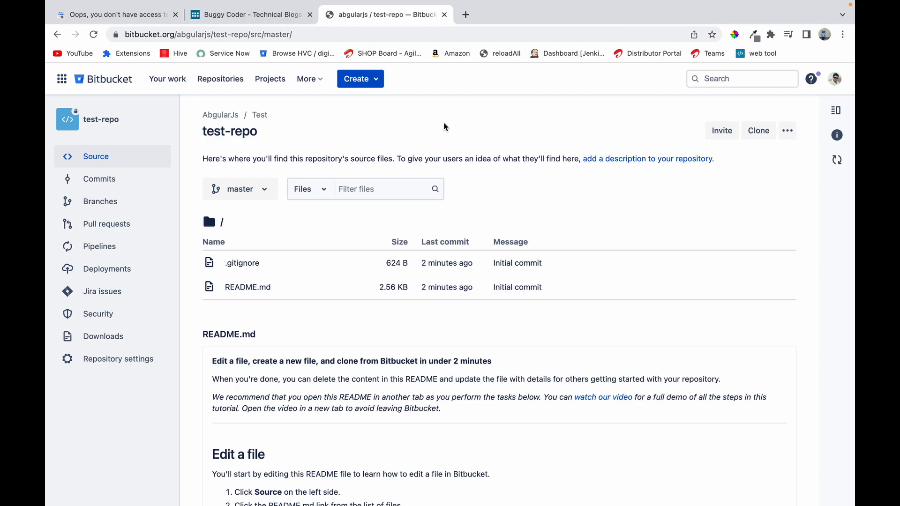
pyautogui.moveTo(486, 128)
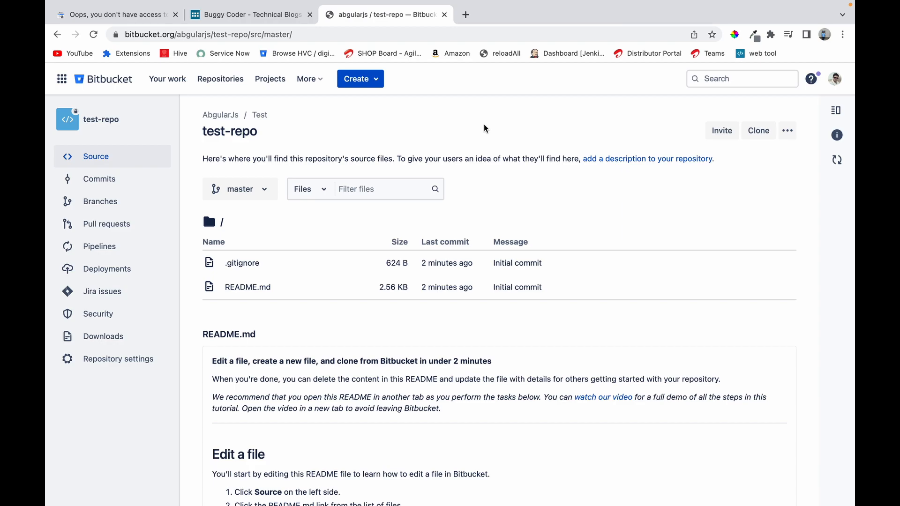
pyautogui.moveTo(759, 130)
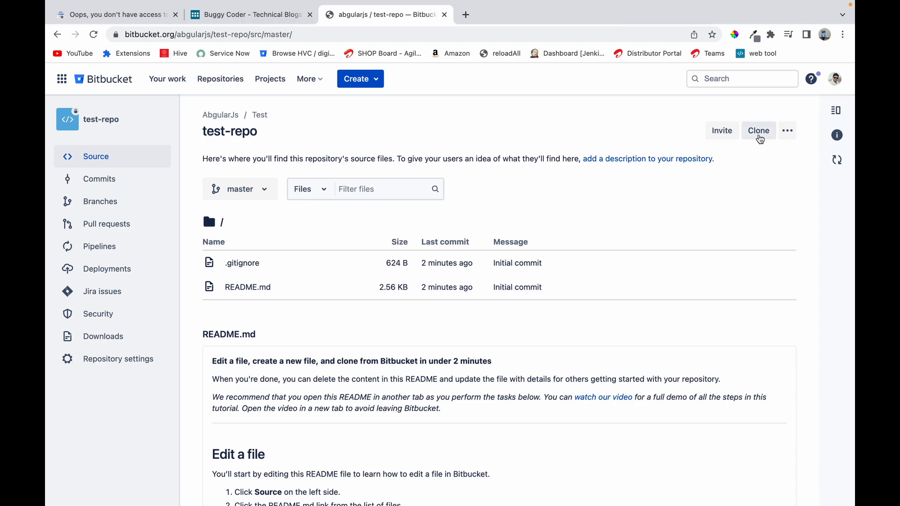
# Copy the HTTPS git clone command for test-repo from the clone dialog.
pyautogui.click(757, 130)
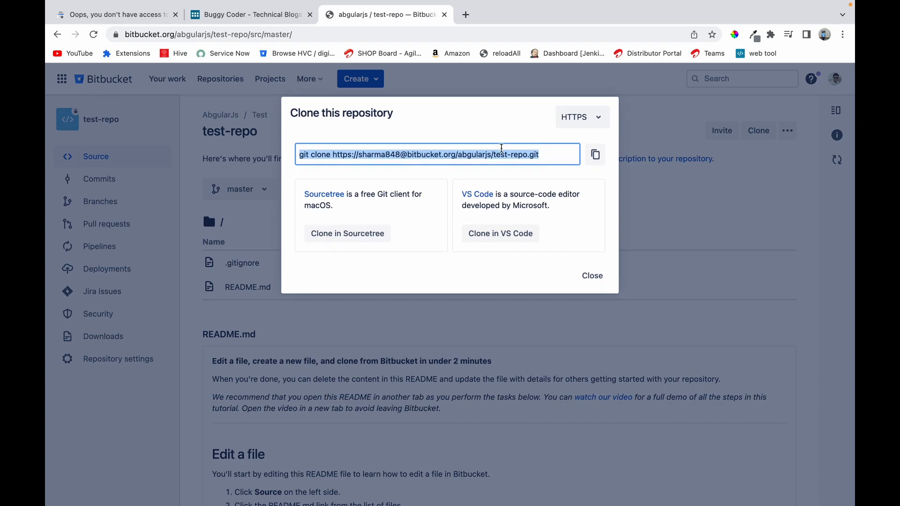
pyautogui.click(595, 153)
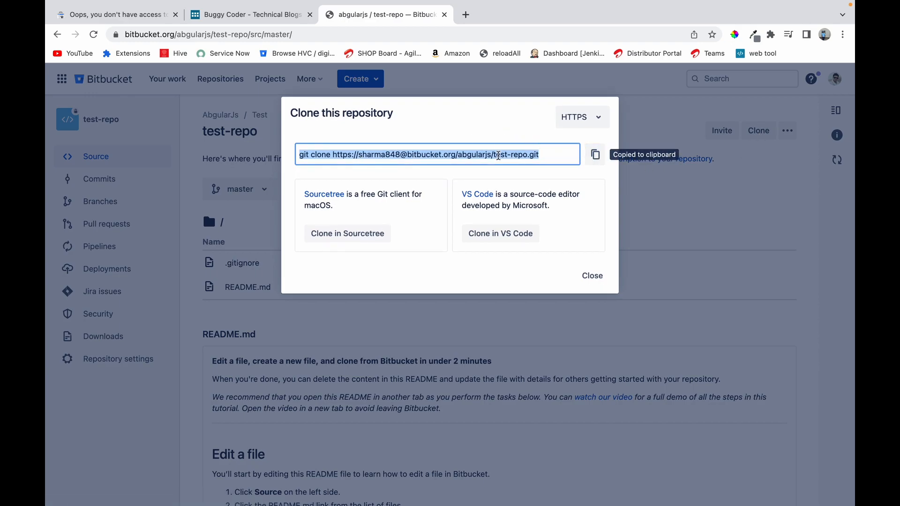
pyautogui.moveTo(603, 257)
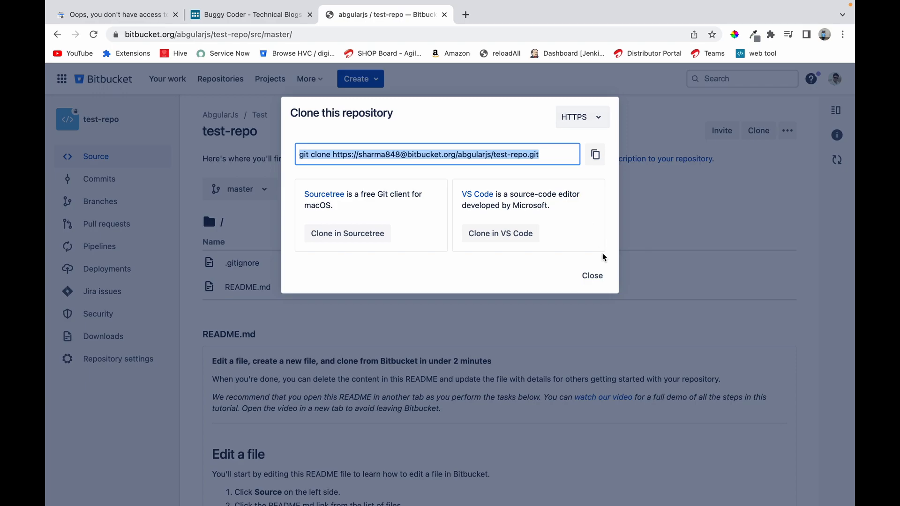
pyautogui.click(501, 233)
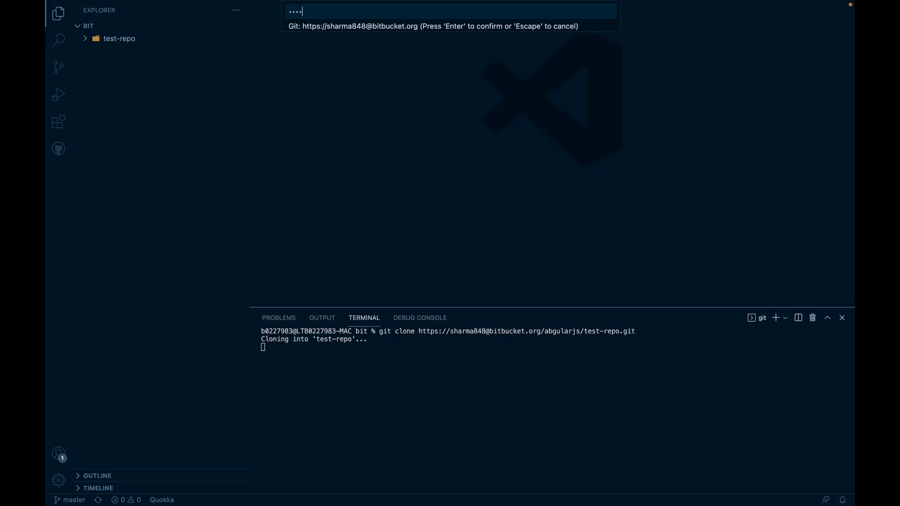
# Submit the Bitbucket account password at the Git clone prompt in the terminal.
pyautogui.press('Return')
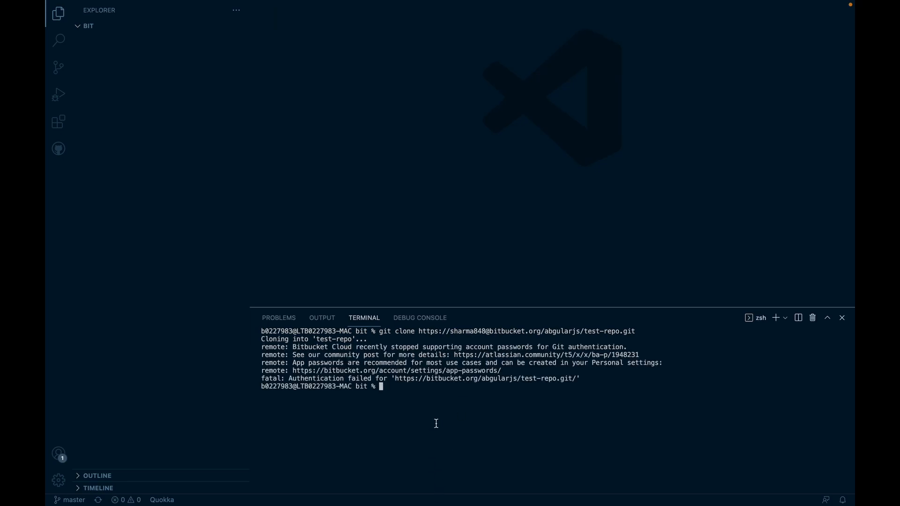
pyautogui.moveTo(472, 226)
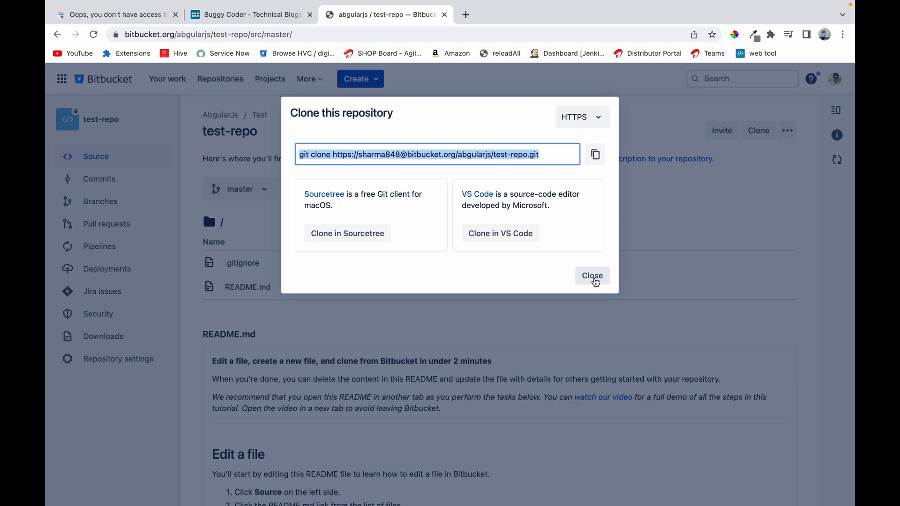
# Close the clone dialog and go to Personal settings > App passwords.
pyautogui.click(591, 276)
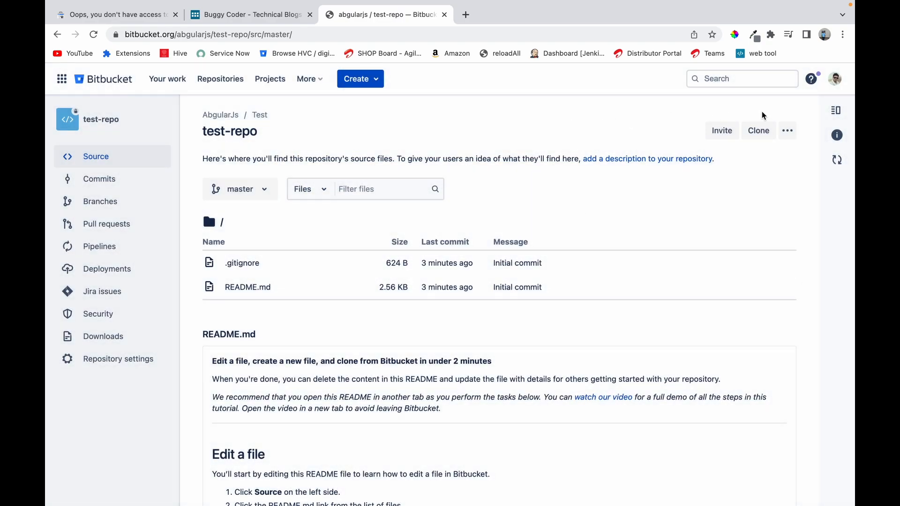
pyautogui.click(835, 78)
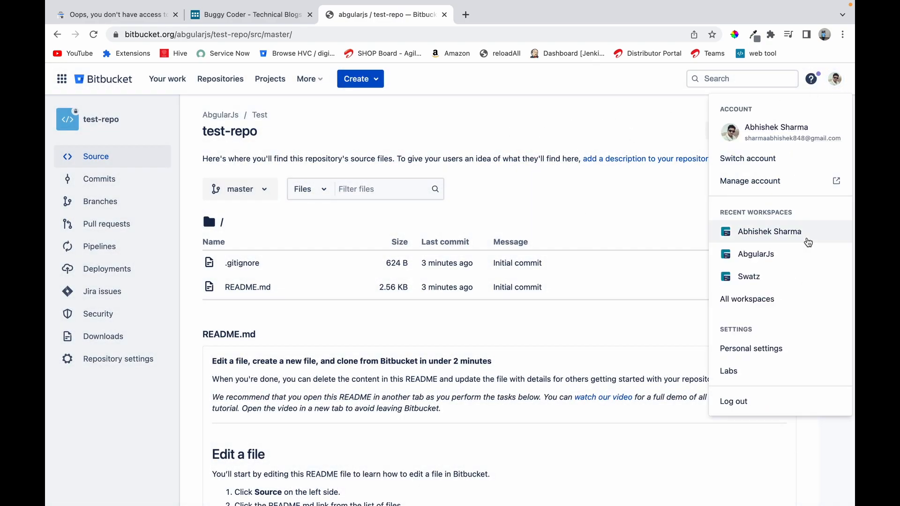
pyautogui.moveTo(801, 135)
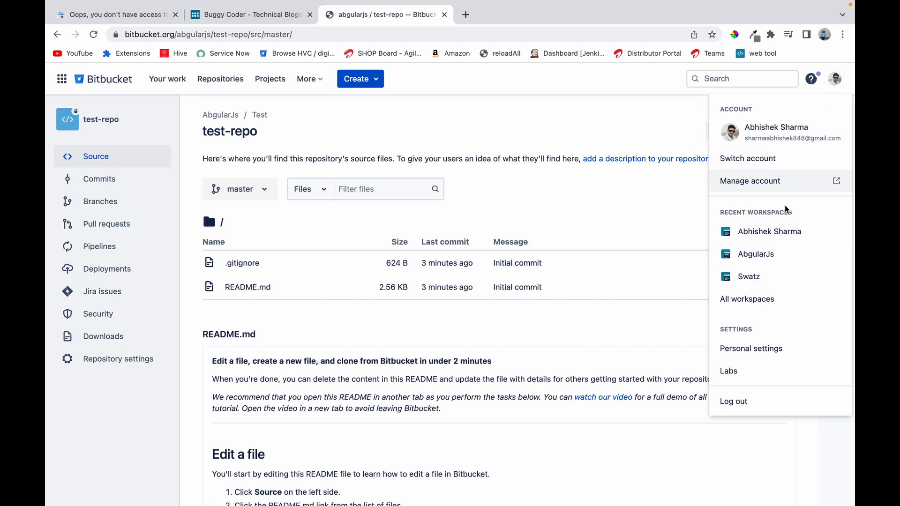
pyautogui.click(751, 349)
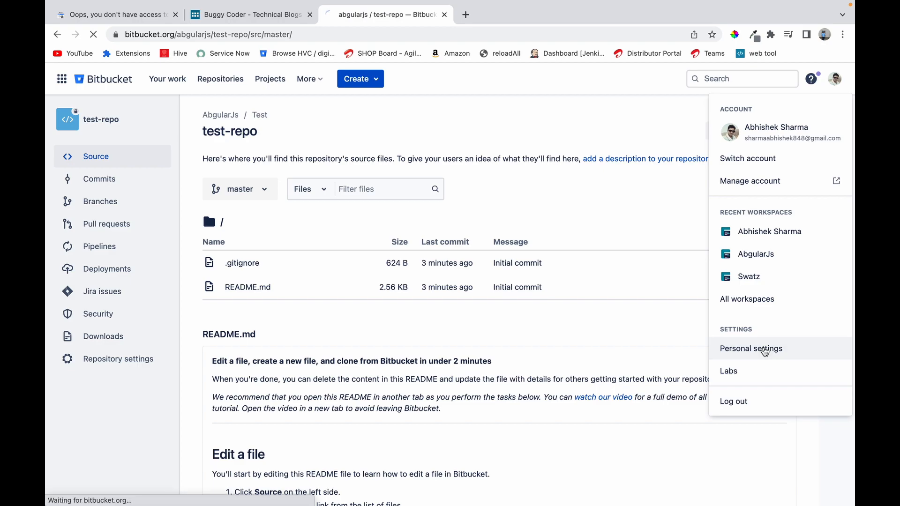
pyautogui.click(751, 349)
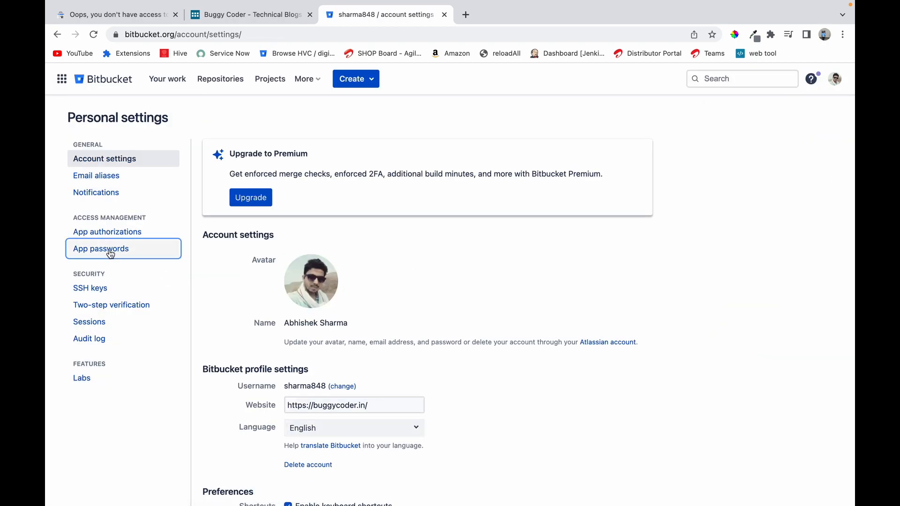
pyautogui.click(100, 249)
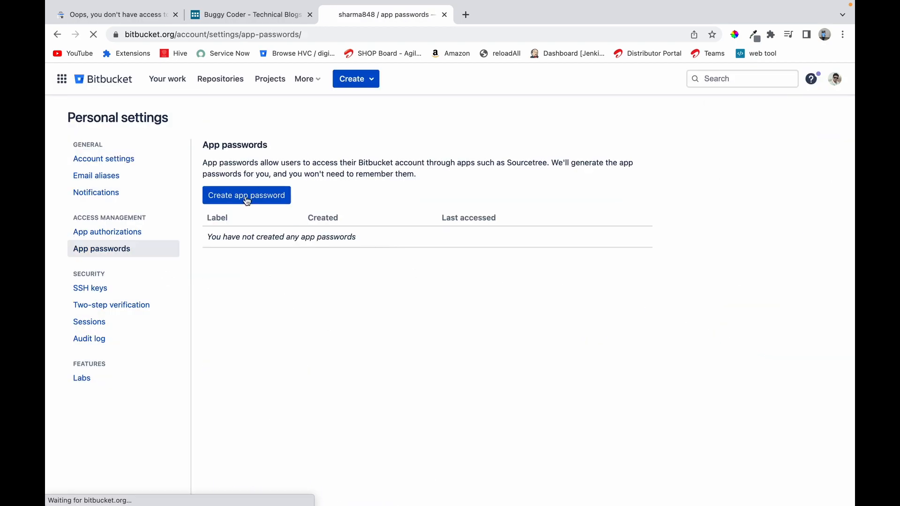
# Create app password BuggyCoder with repository write, admin and delete permissions and select its value.
pyautogui.click(246, 195)
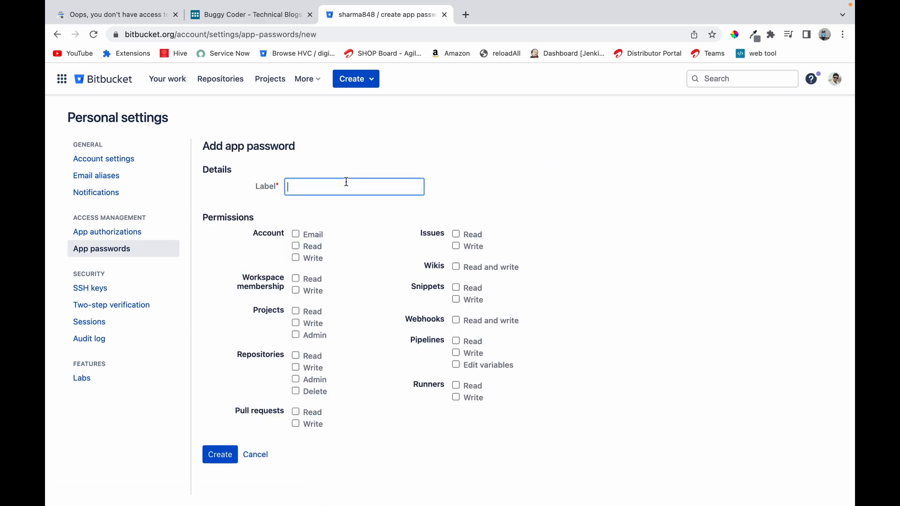
pyautogui.write('Buggy')
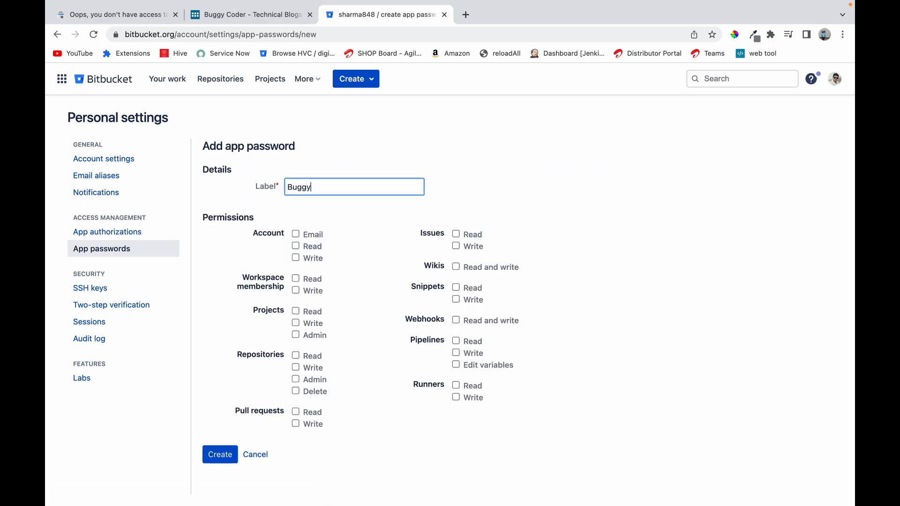
pyautogui.write('Coder')
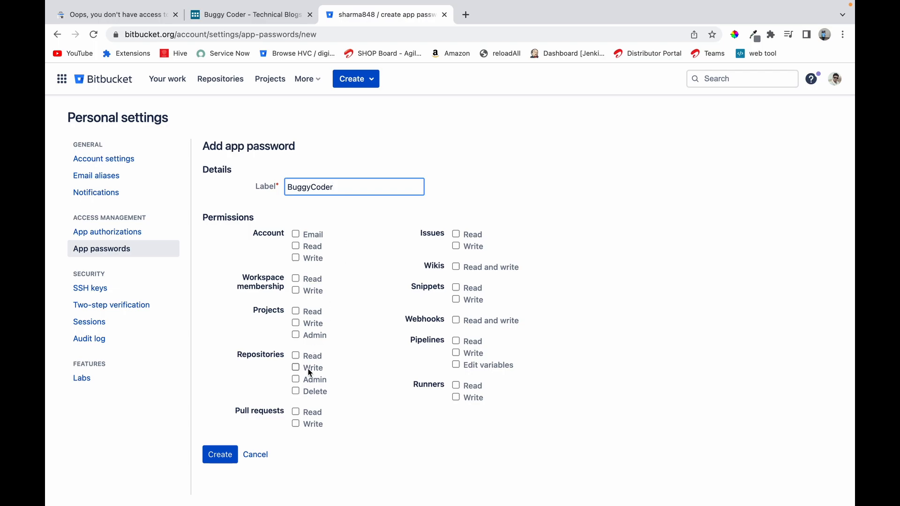
pyautogui.click(296, 356)
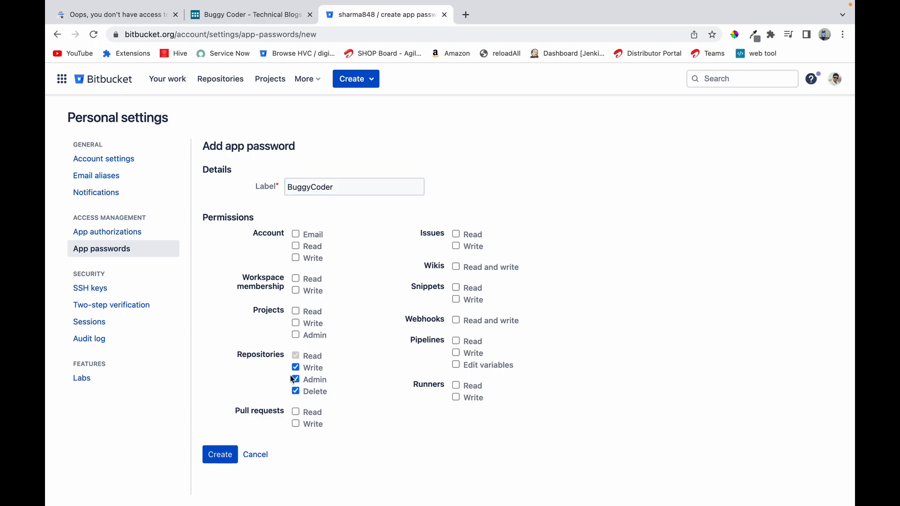
pyautogui.moveTo(333, 378)
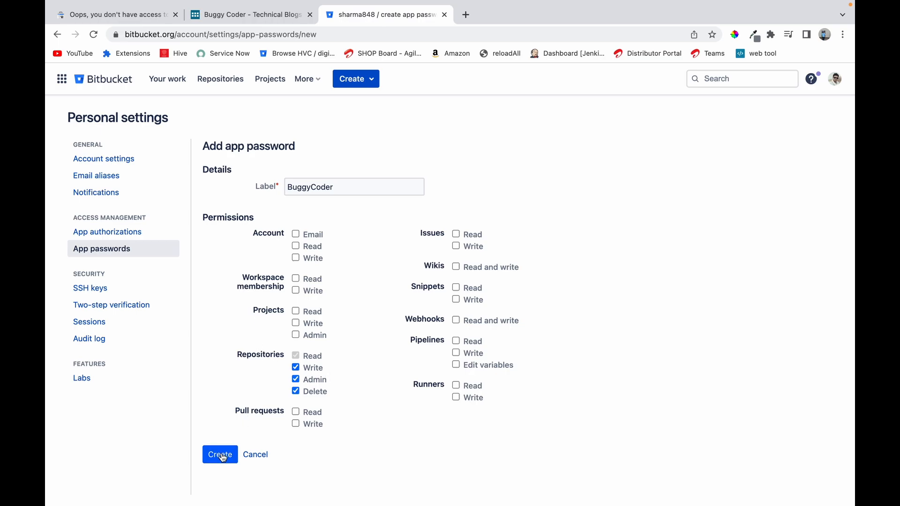
pyautogui.click(220, 455)
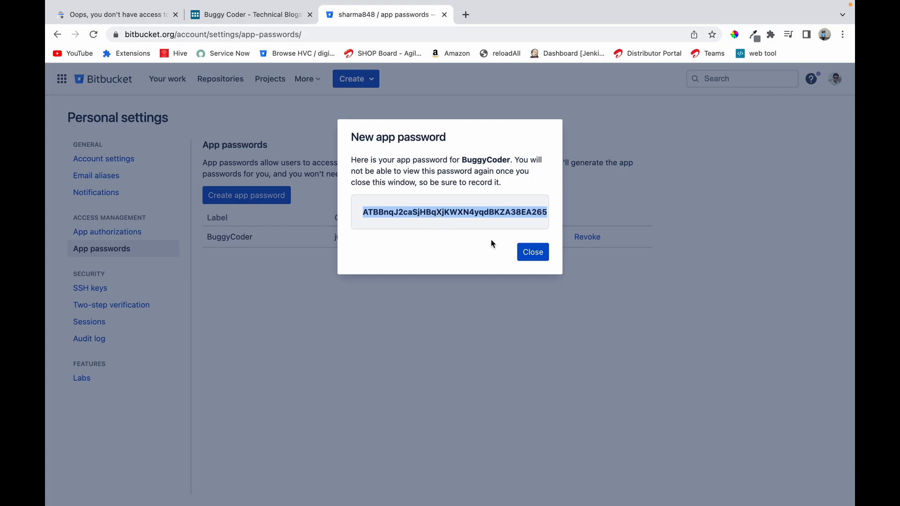
pyautogui.moveTo(489, 212)
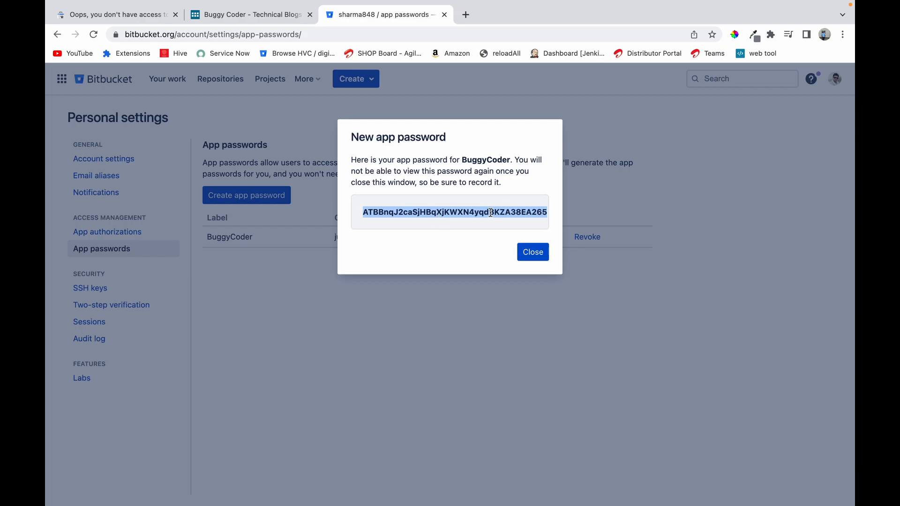
pyautogui.click(532, 252)
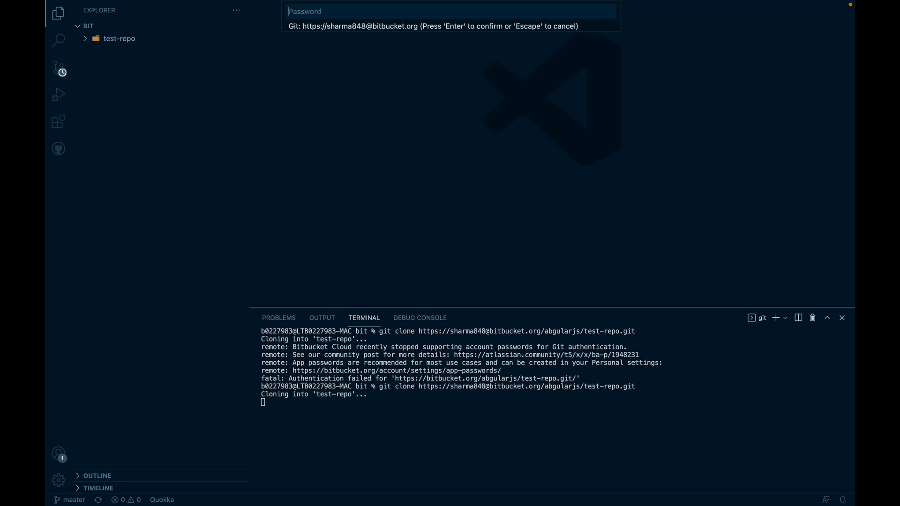
# Enter the BuggyCoder app password at the Git prompt to finish cloning test-repo.
pyautogui.press('Escape')
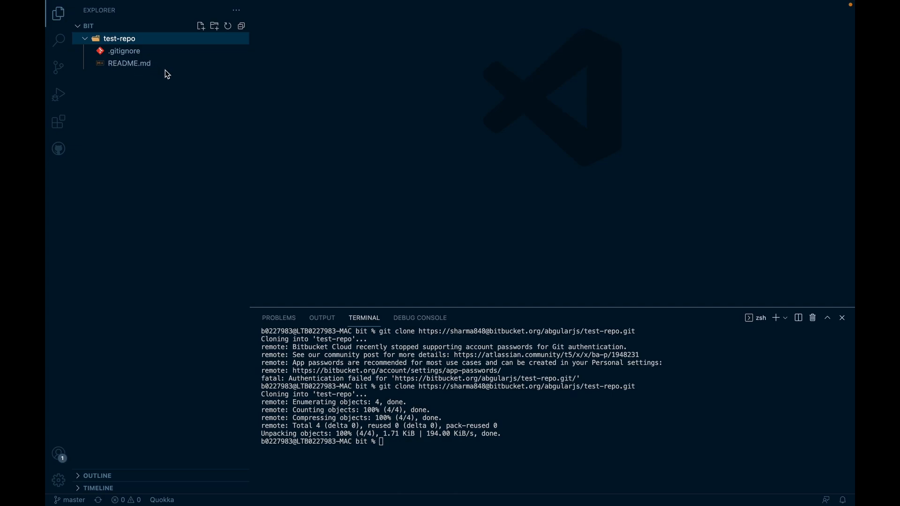
pyautogui.moveTo(399, 187)
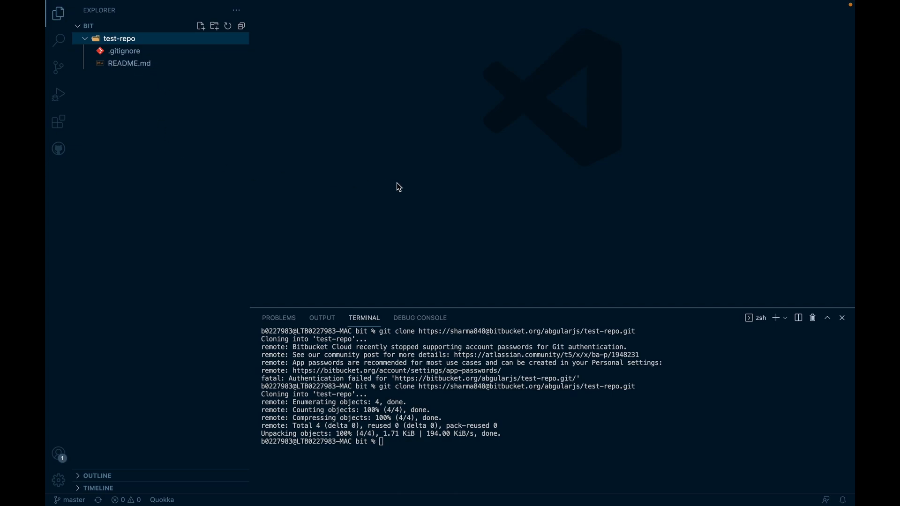